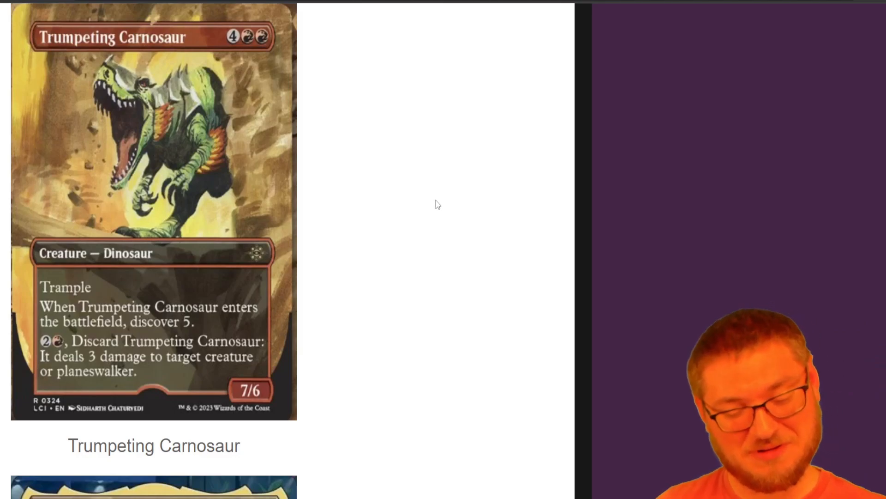
pyautogui.scroll(-3)
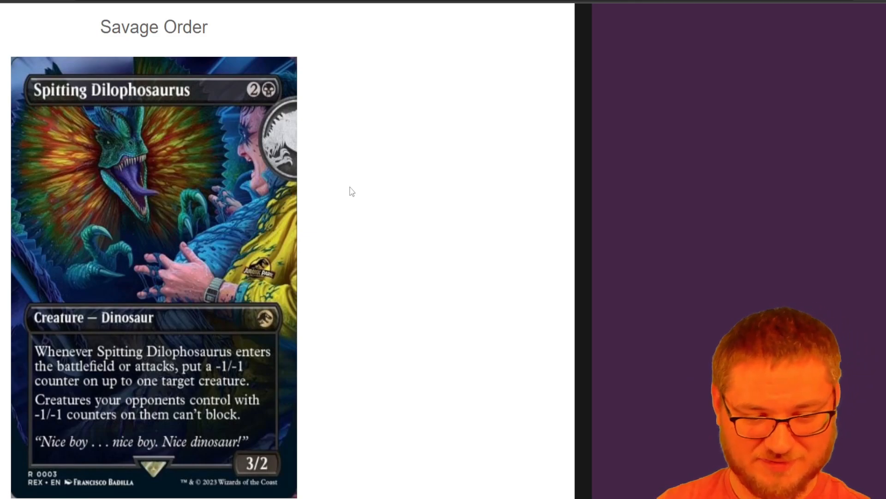
pyautogui.scroll(-3)
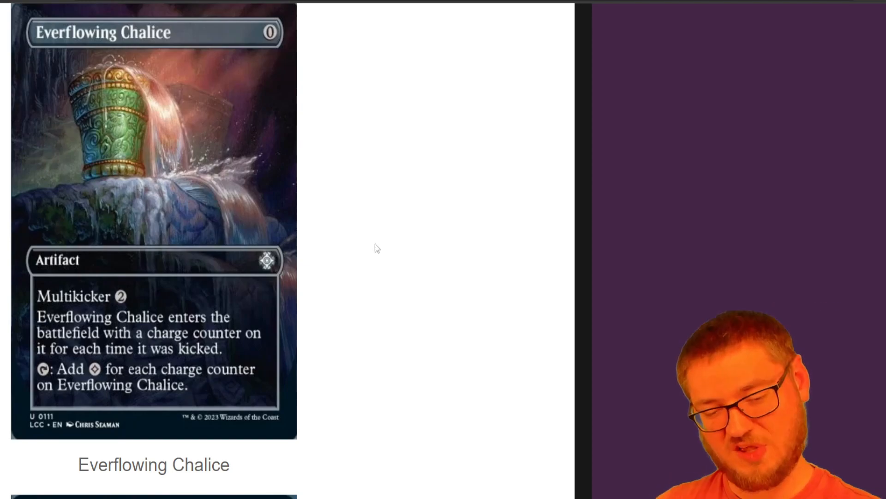
pyautogui.moveTo(413, 262)
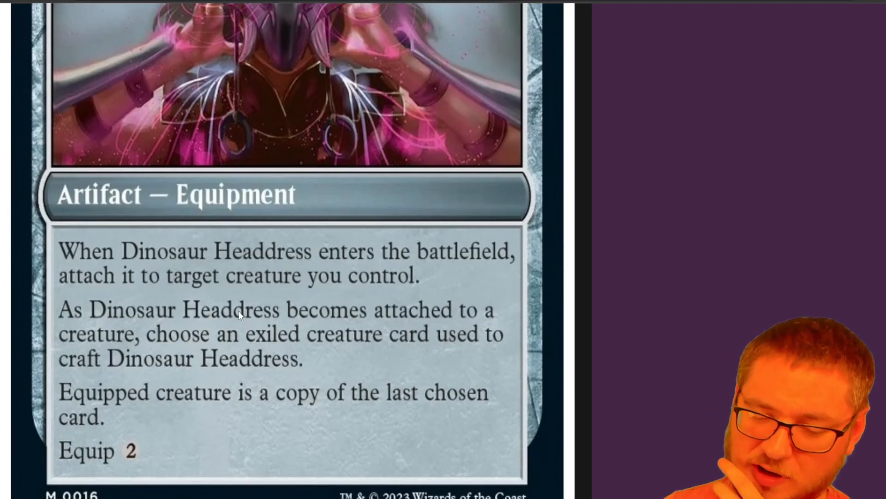
pyautogui.scroll(-3)
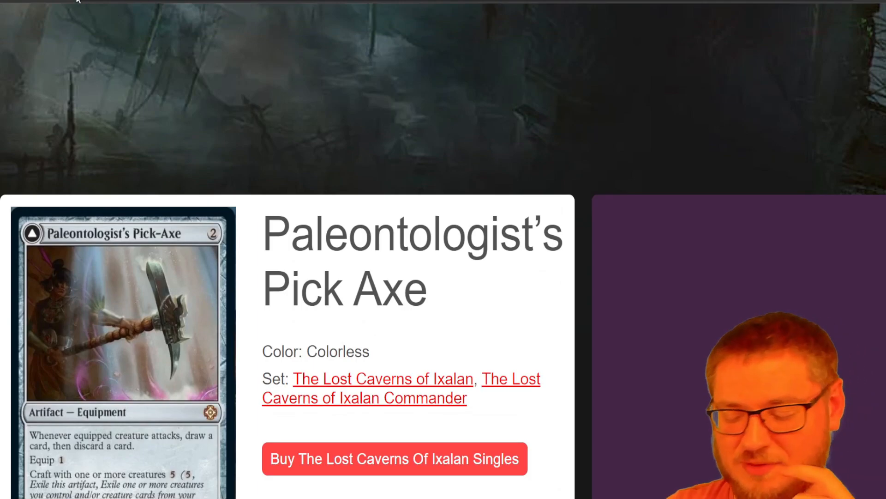
pyautogui.moveTo(77, 3)
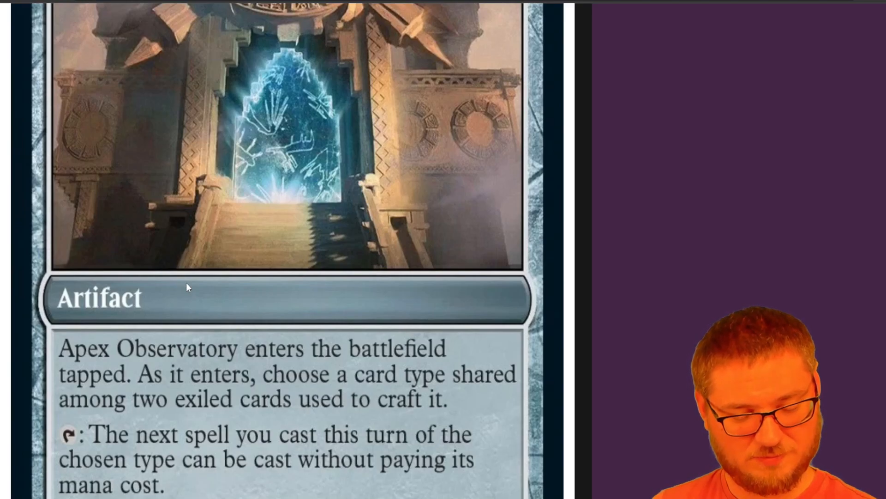
pyautogui.scroll(-3)
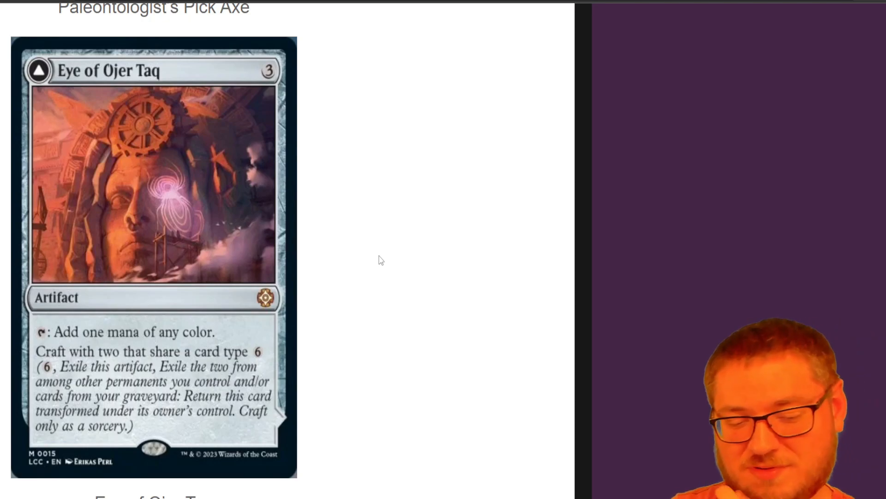
pyautogui.scroll(-3)
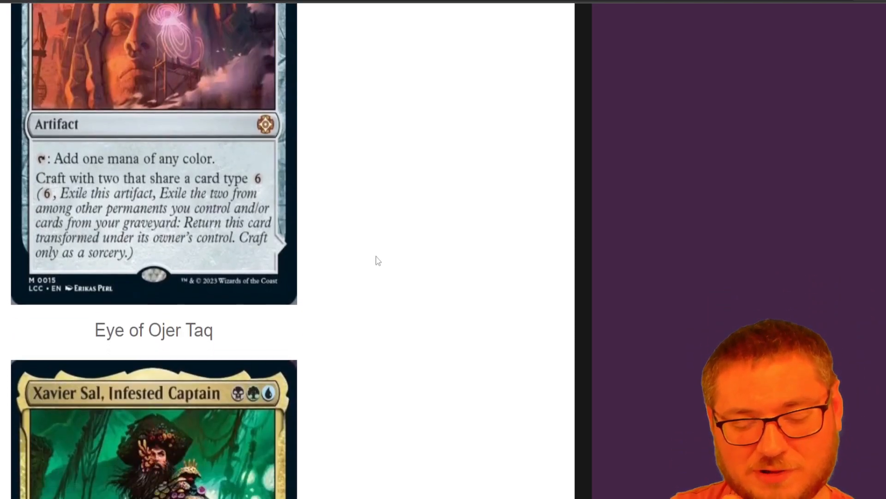
pyautogui.scroll(-3)
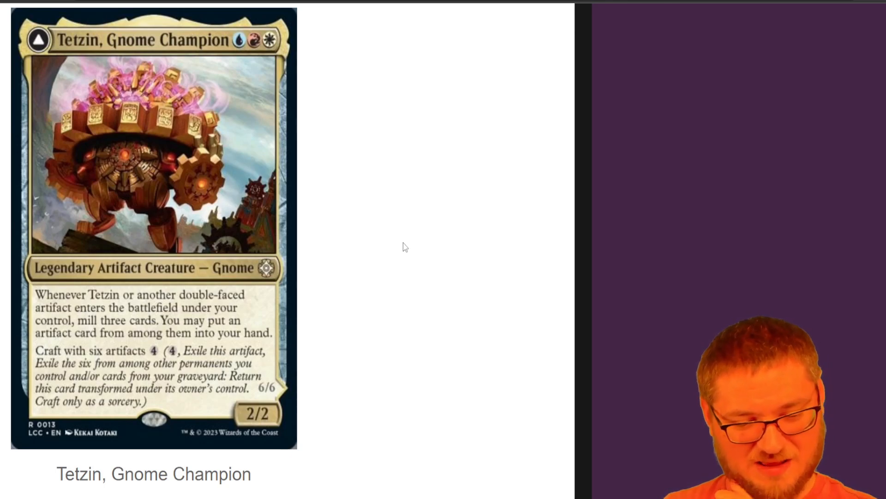
pyautogui.moveTo(417, 254)
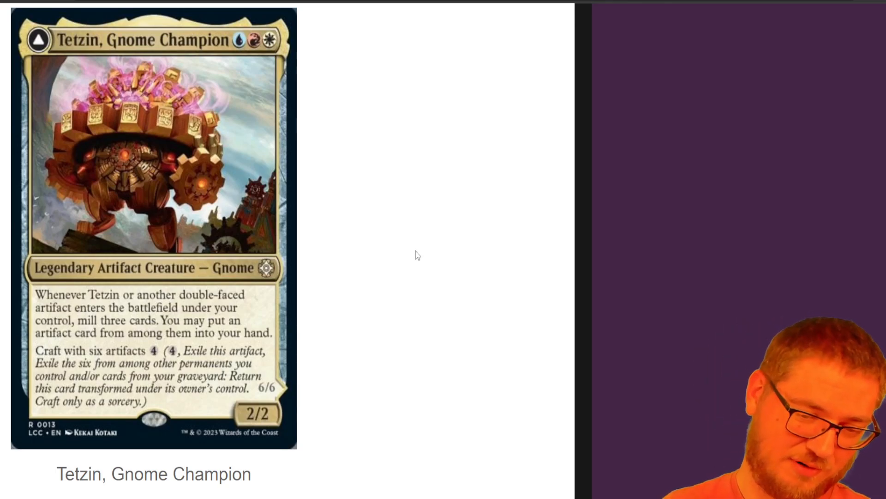
pyautogui.scroll(-3)
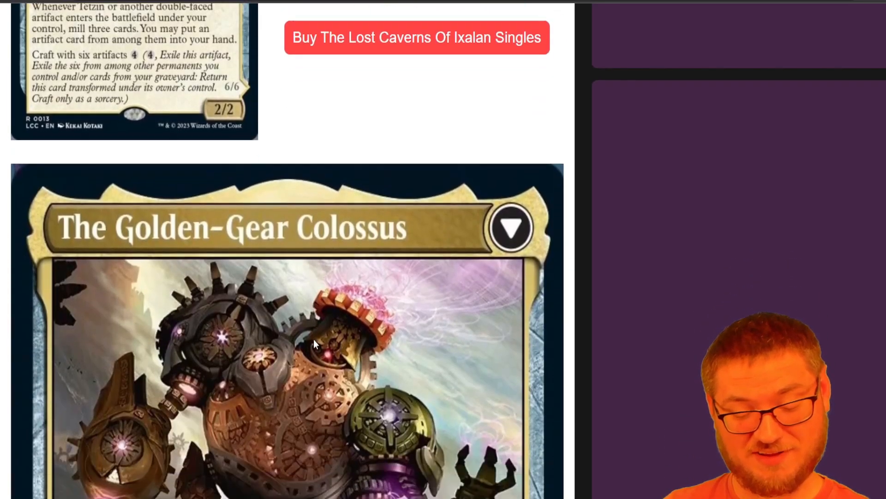
pyautogui.scroll(-3)
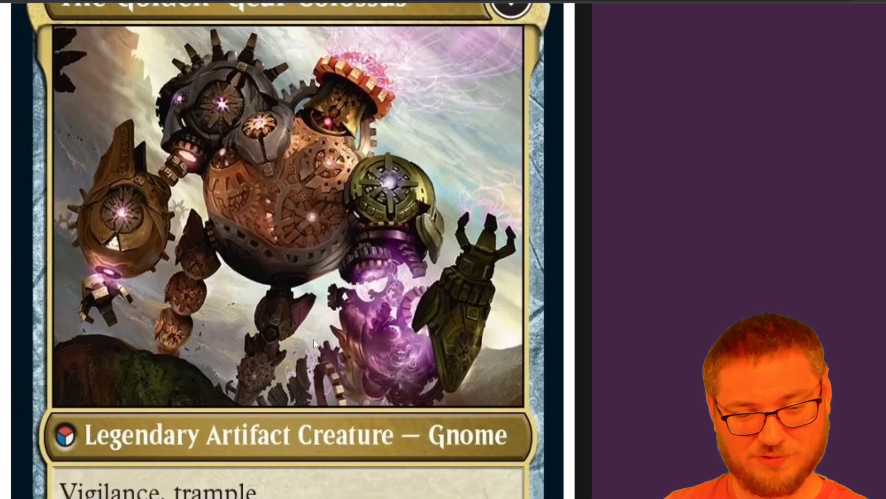
pyautogui.scroll(-3)
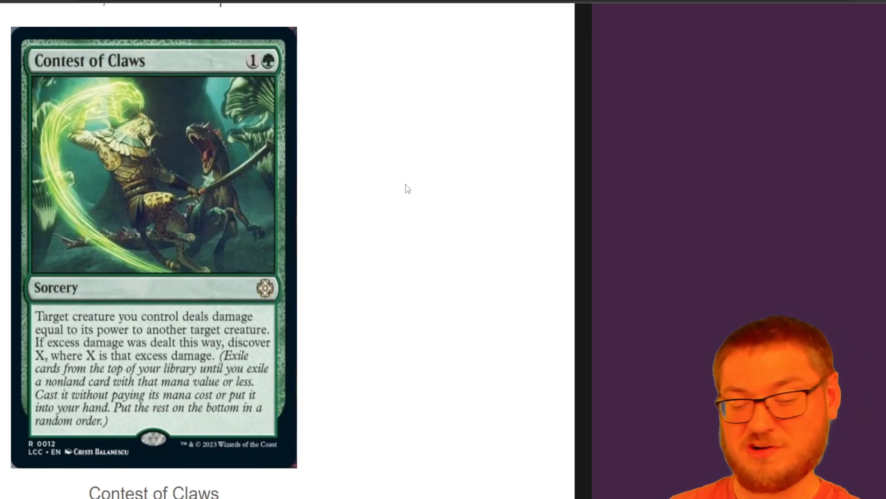
pyautogui.moveTo(413, 193)
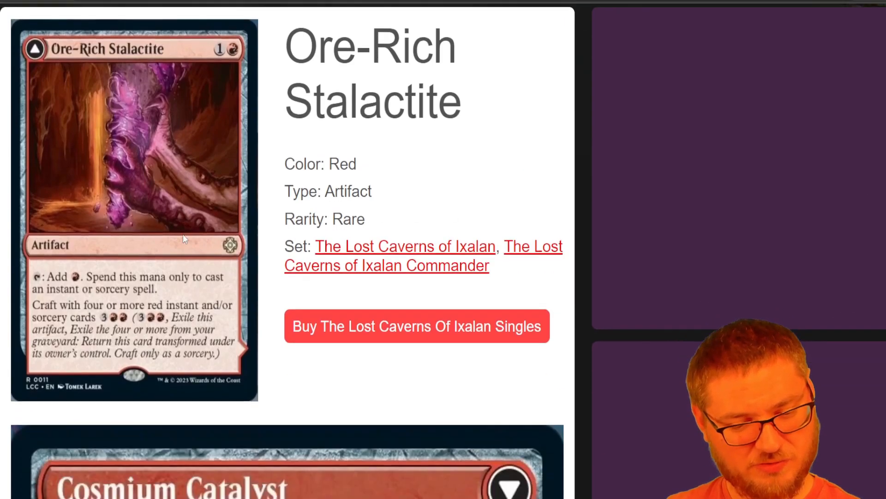
pyautogui.scroll(-3)
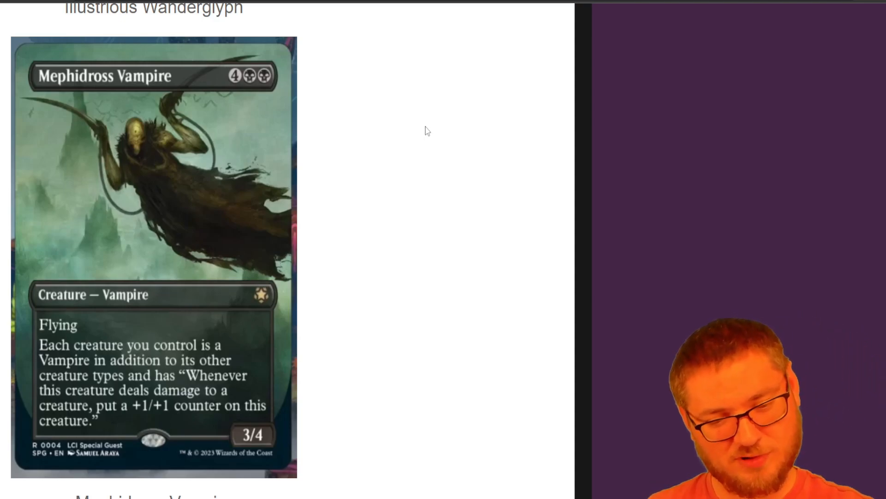
pyautogui.scroll(-3)
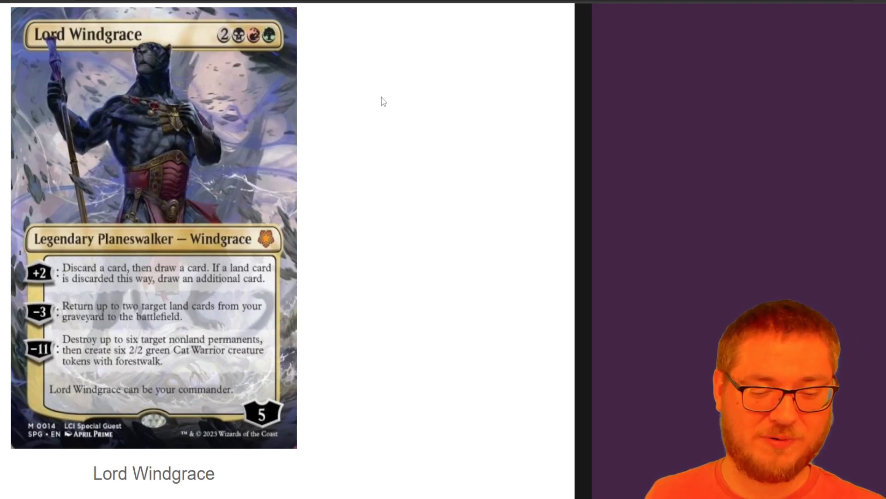
pyautogui.scroll(-3)
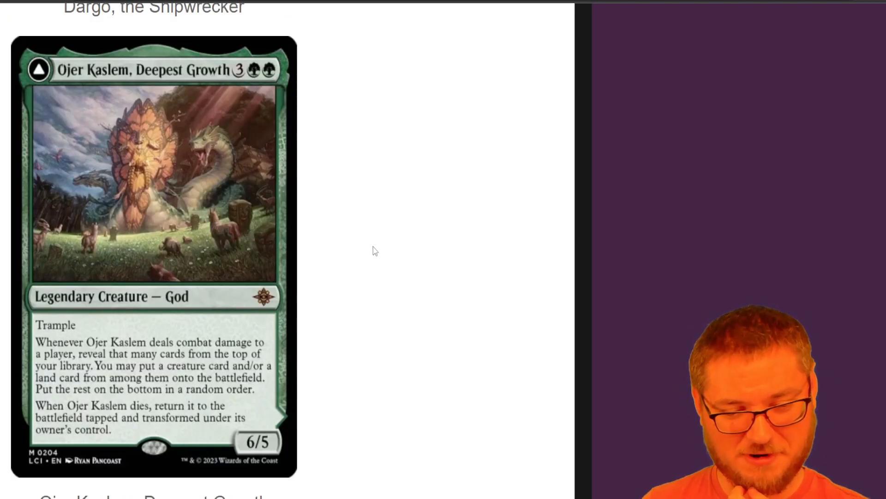
pyautogui.scroll(-3)
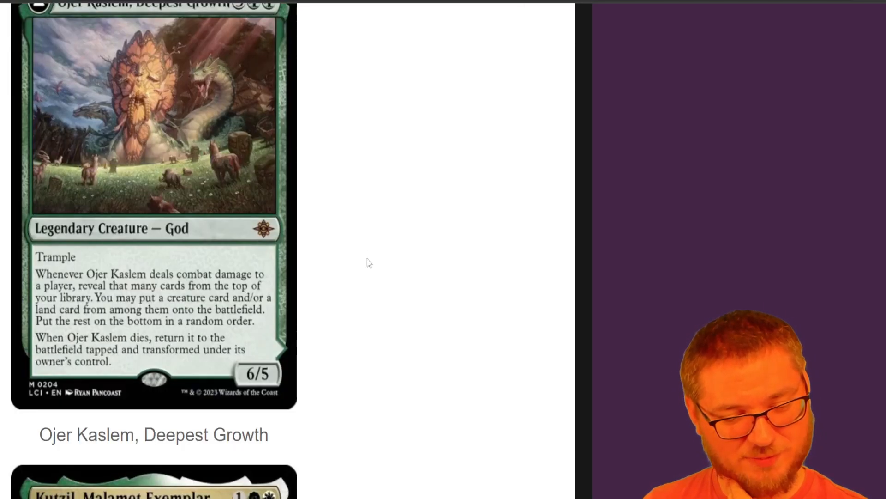
pyautogui.moveTo(364, 267)
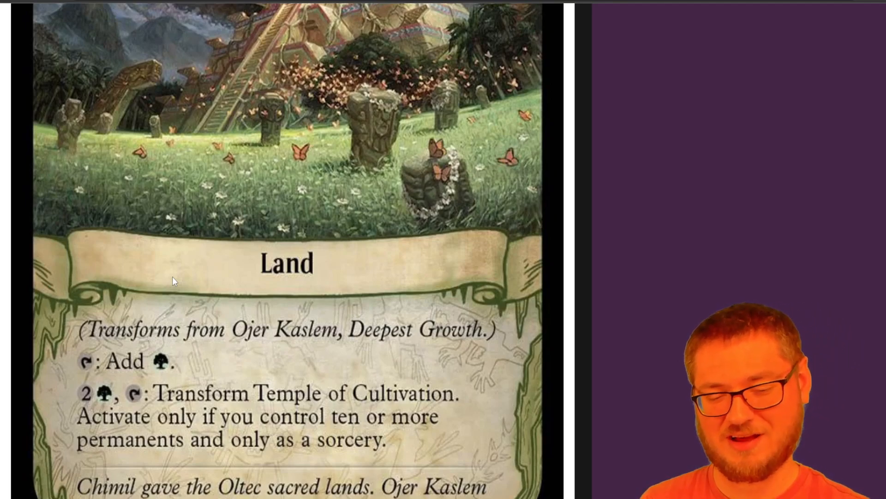
pyautogui.scroll(-3)
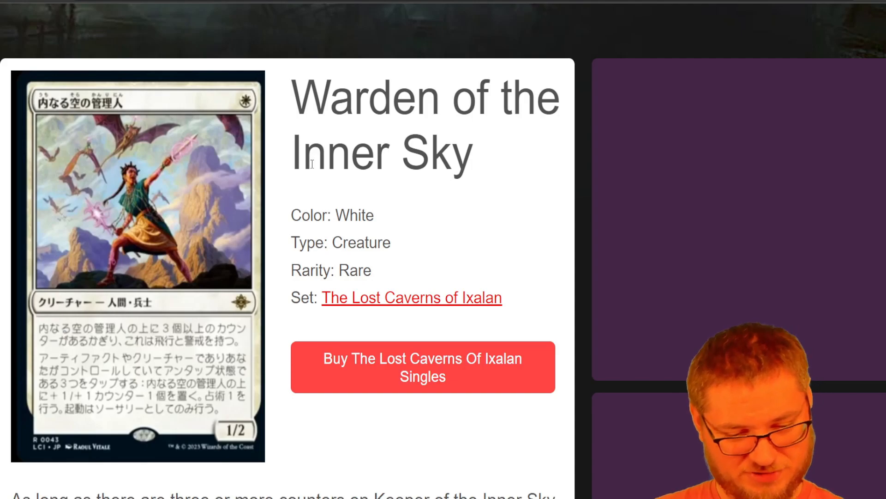
pyautogui.scroll(-3)
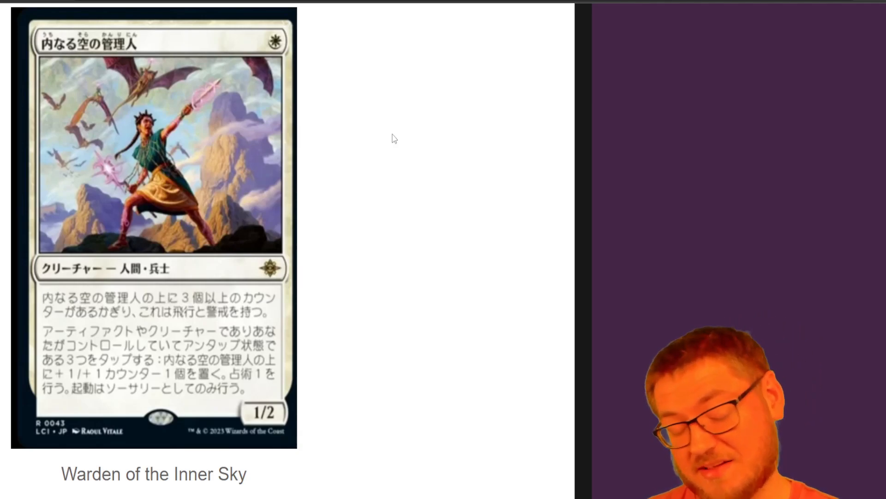
pyautogui.moveTo(387, 133)
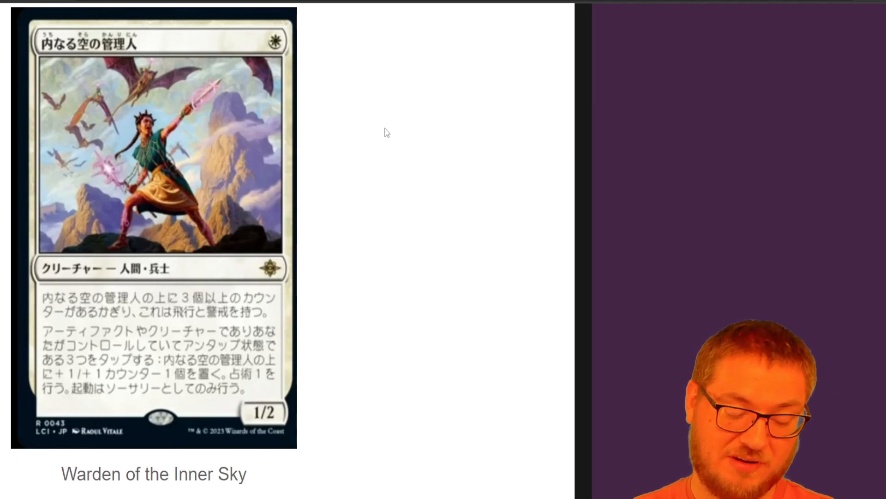
pyautogui.scroll(-3)
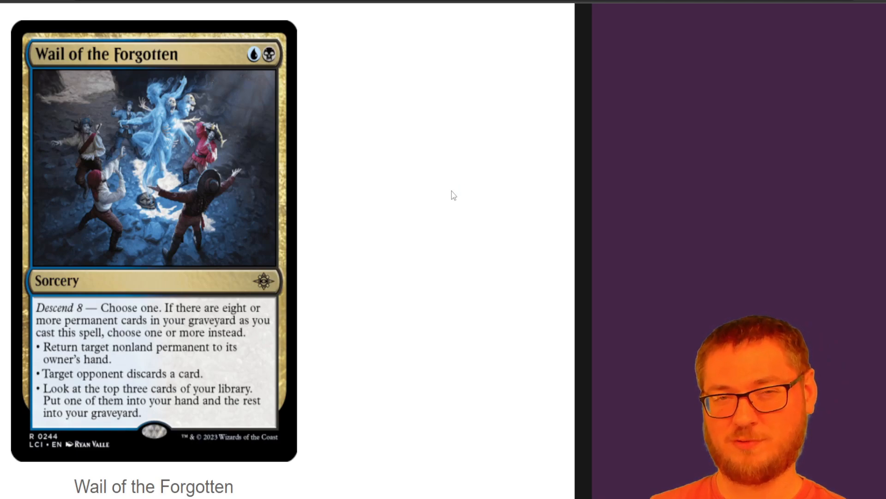
pyautogui.scroll(-3)
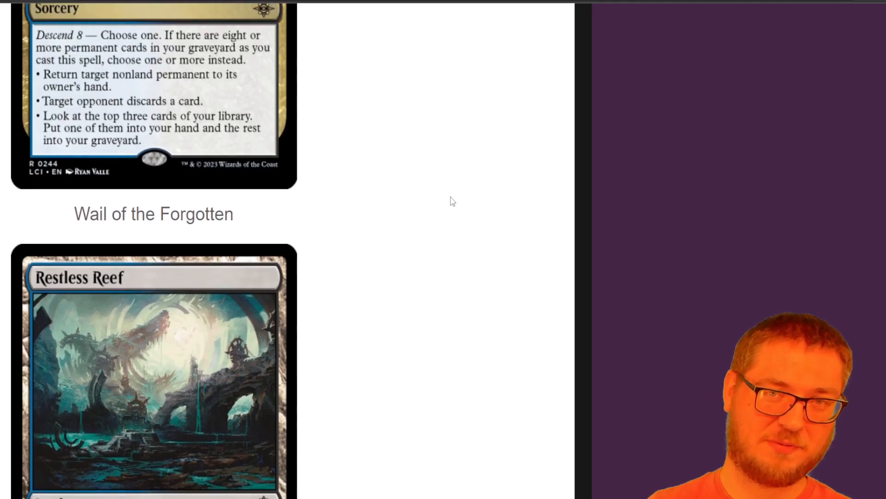
pyautogui.scroll(-3)
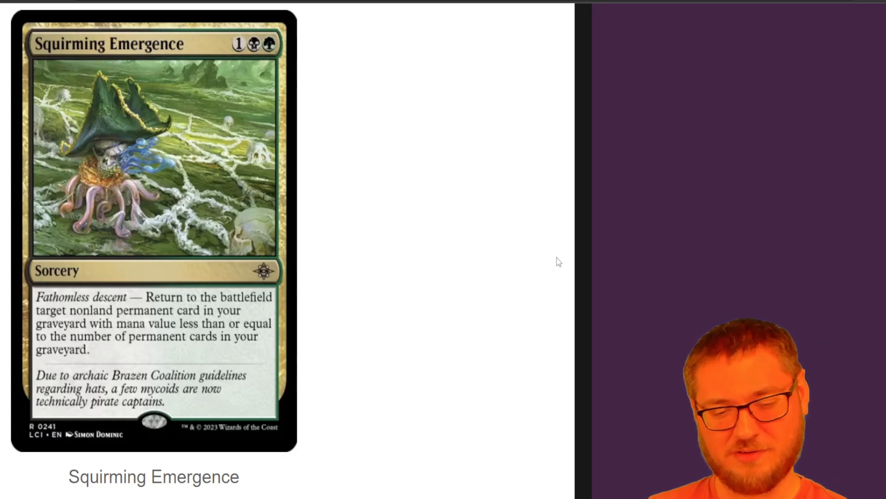
pyautogui.moveTo(413, 182)
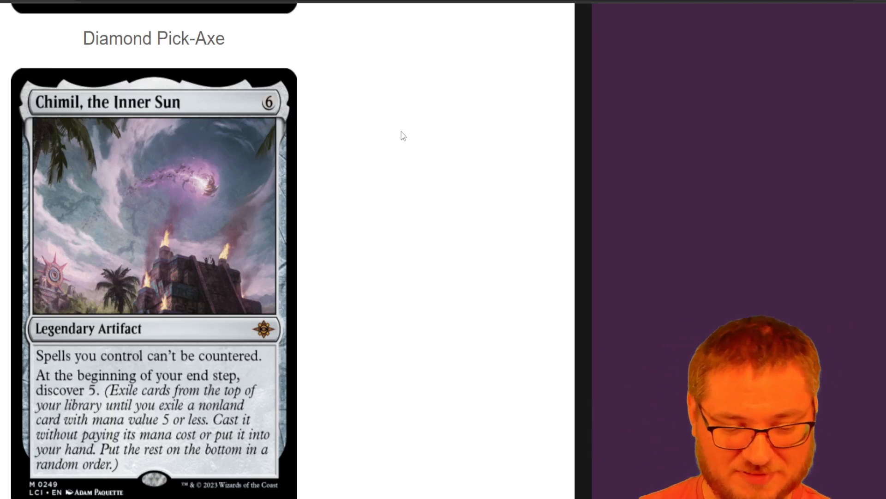
pyautogui.scroll(-3)
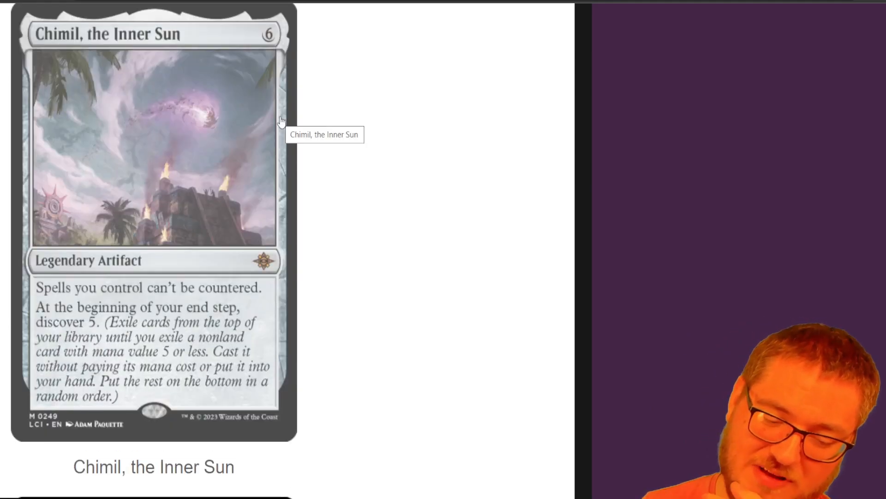
pyautogui.moveTo(507, 139)
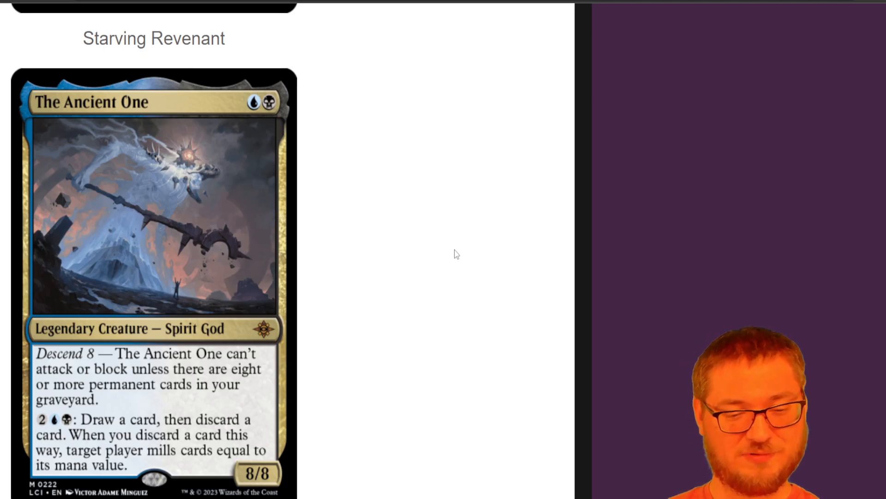
pyautogui.moveTo(477, 186)
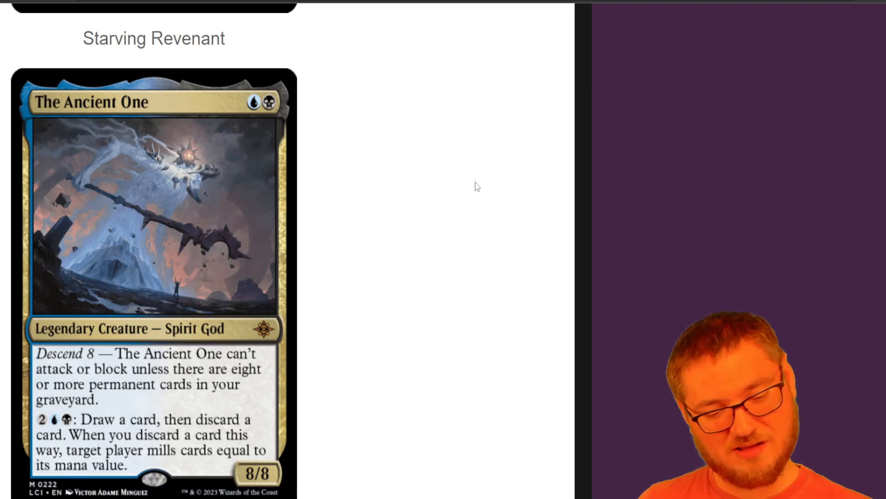